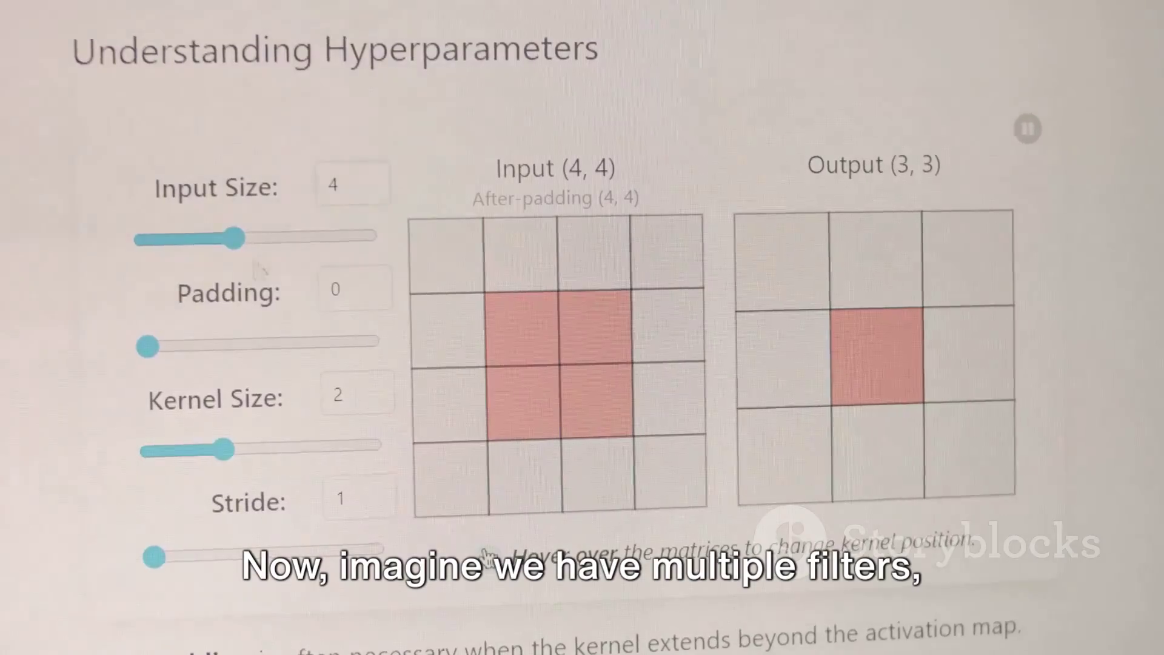
- Set Input Size to 7 with padding 1 and Kernel Size to 9, yielding a 1×1 output
drag(237, 237, 356, 233)
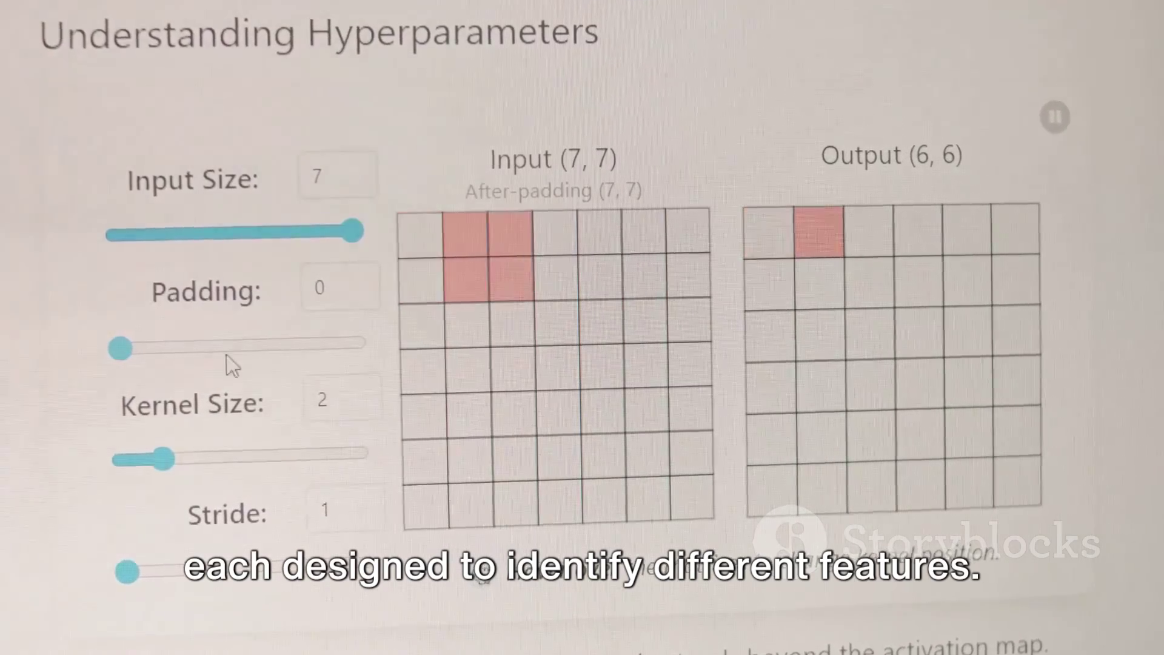
drag(163, 458, 349, 459)
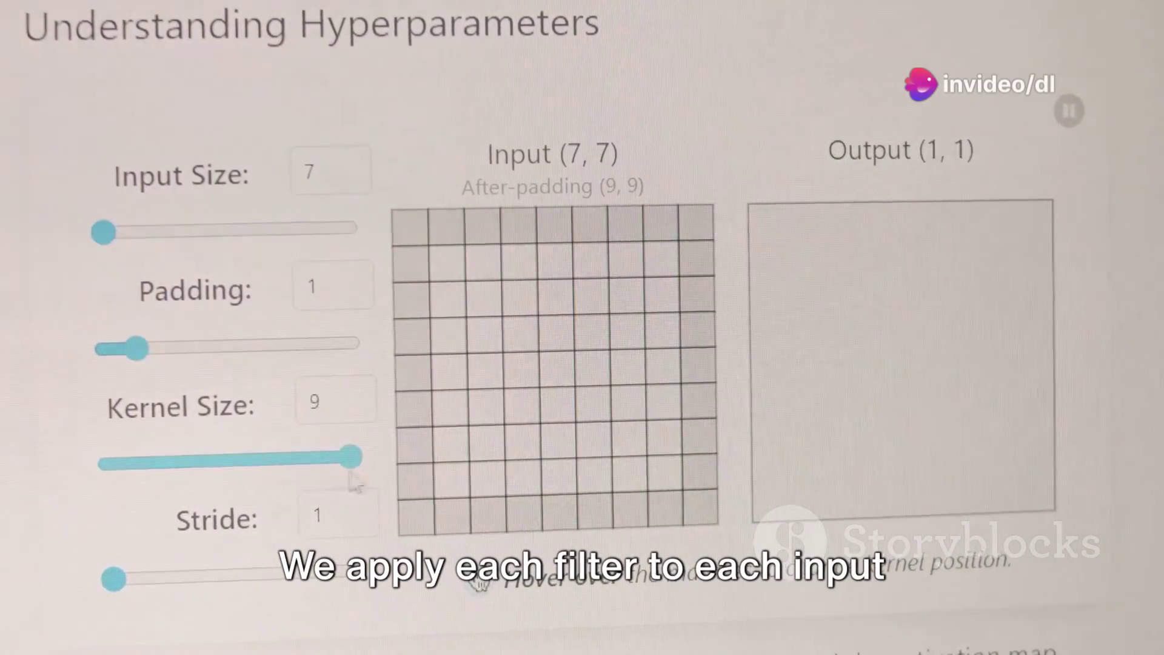